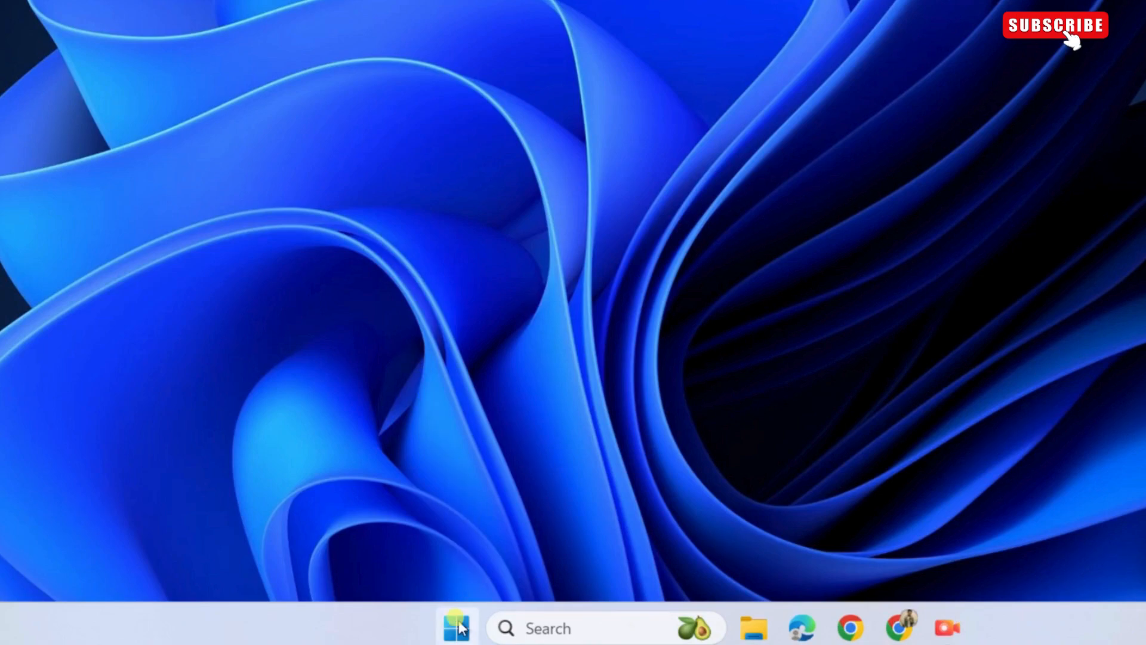
# Step: Run the Hardware and Devices troubleshooter from the system tools menu and close it
pyautogui.rightClick(456, 627)
pyautogui.write('msdt')
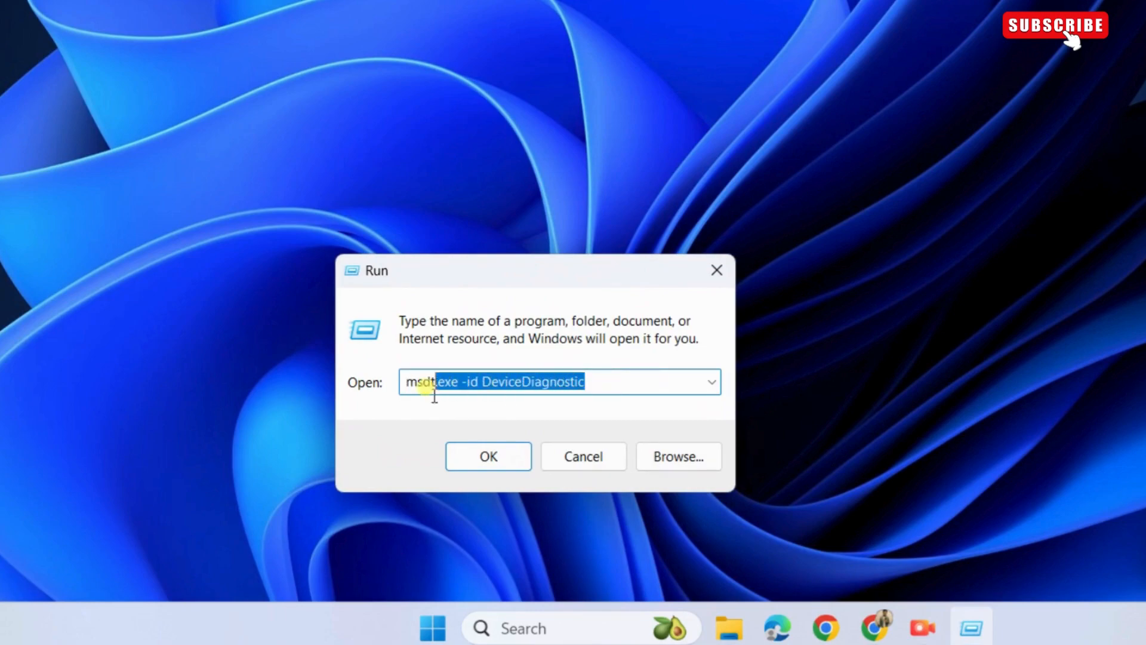
pyautogui.click(487, 455)
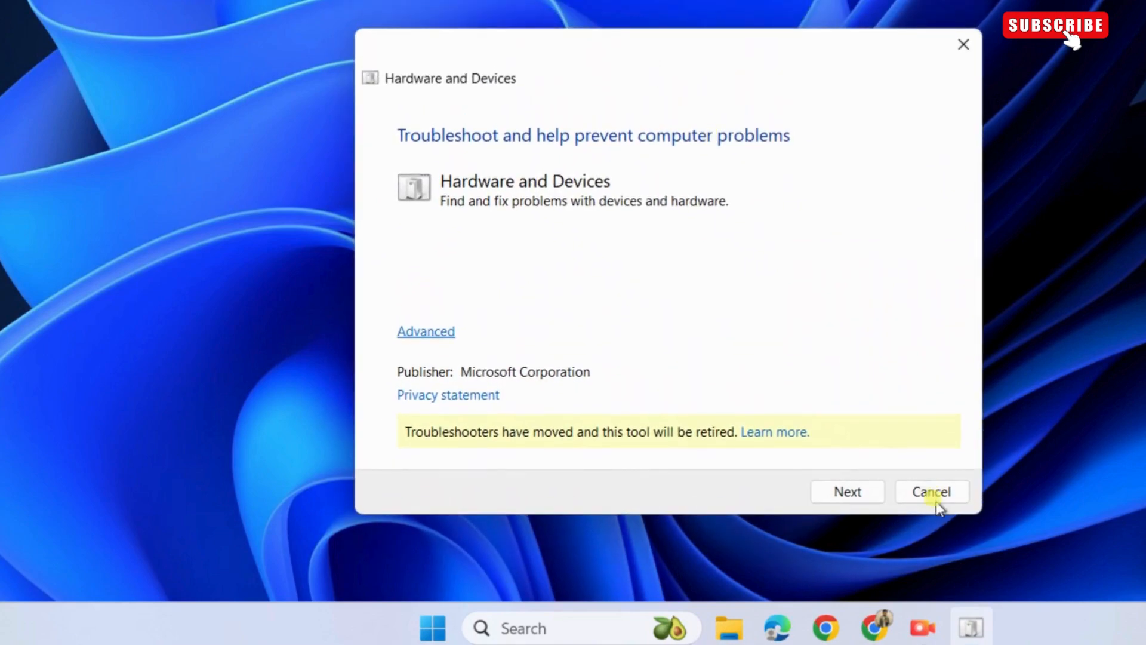
pyautogui.click(847, 490)
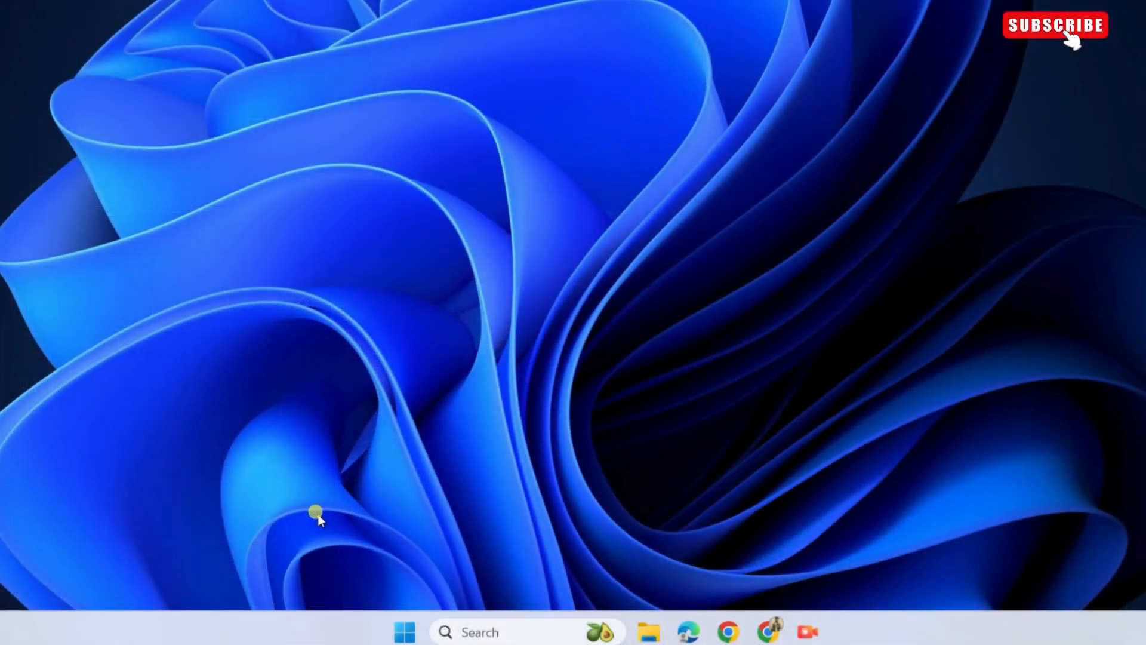
# Step: In Device Manager, search automatically for a newer USB Root Hub (USB 3.0) driver; best driver already installed
pyautogui.rightClick(402, 630)
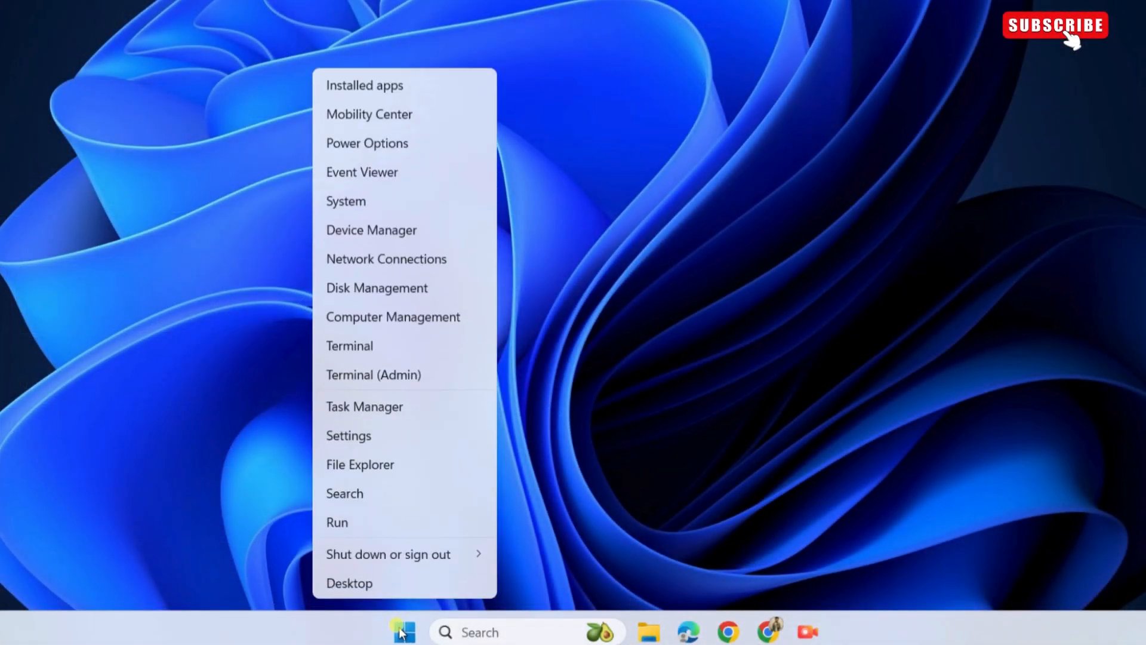
pyautogui.moveTo(372, 229)
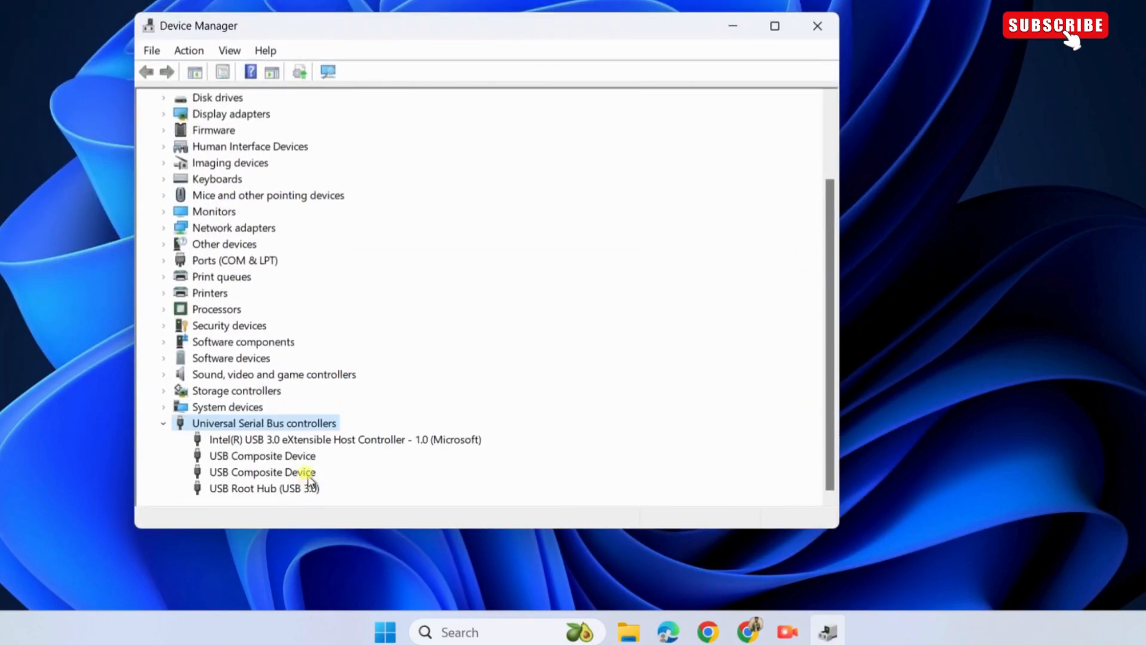
pyautogui.moveTo(292, 497)
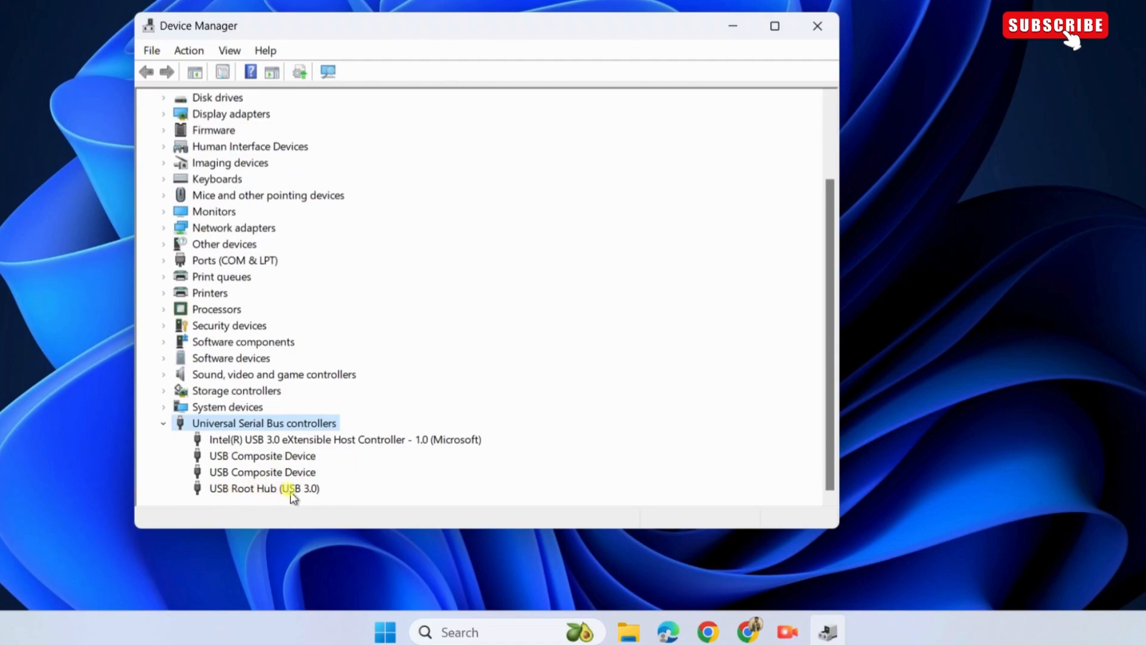
pyautogui.rightClick(262, 488)
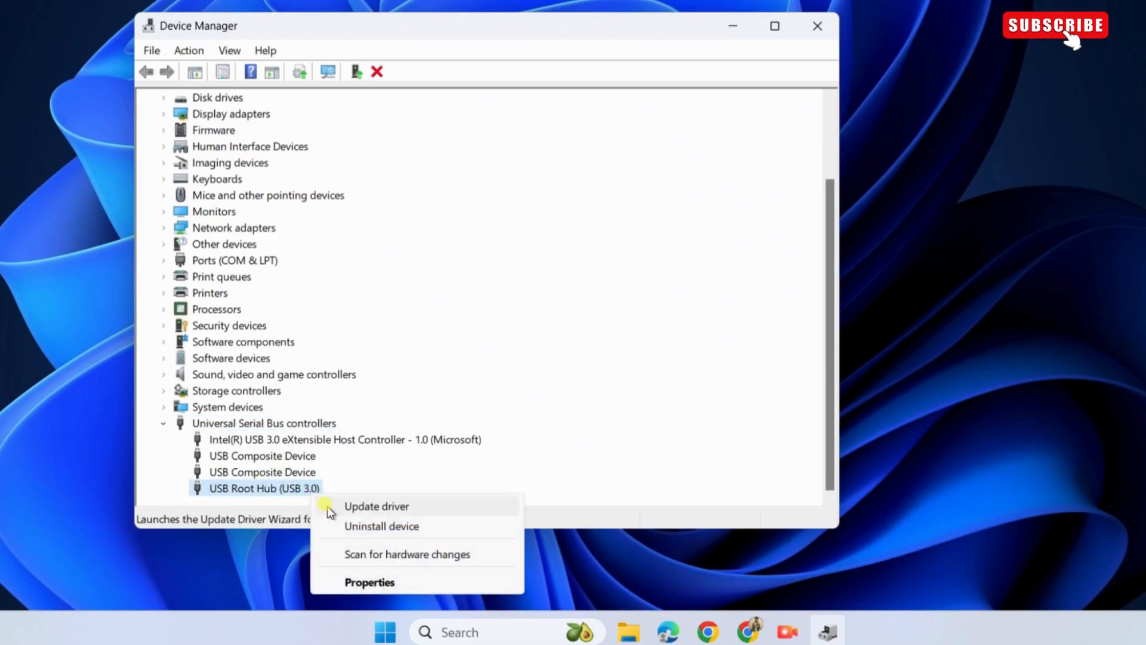
pyautogui.click(376, 506)
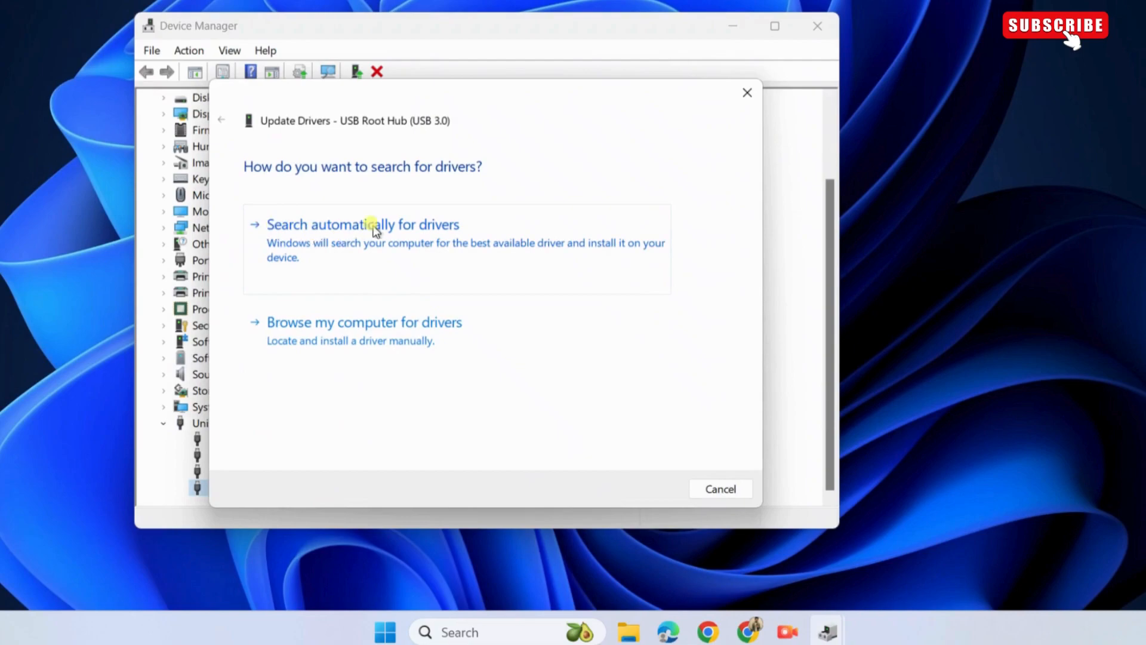
pyautogui.click(363, 225)
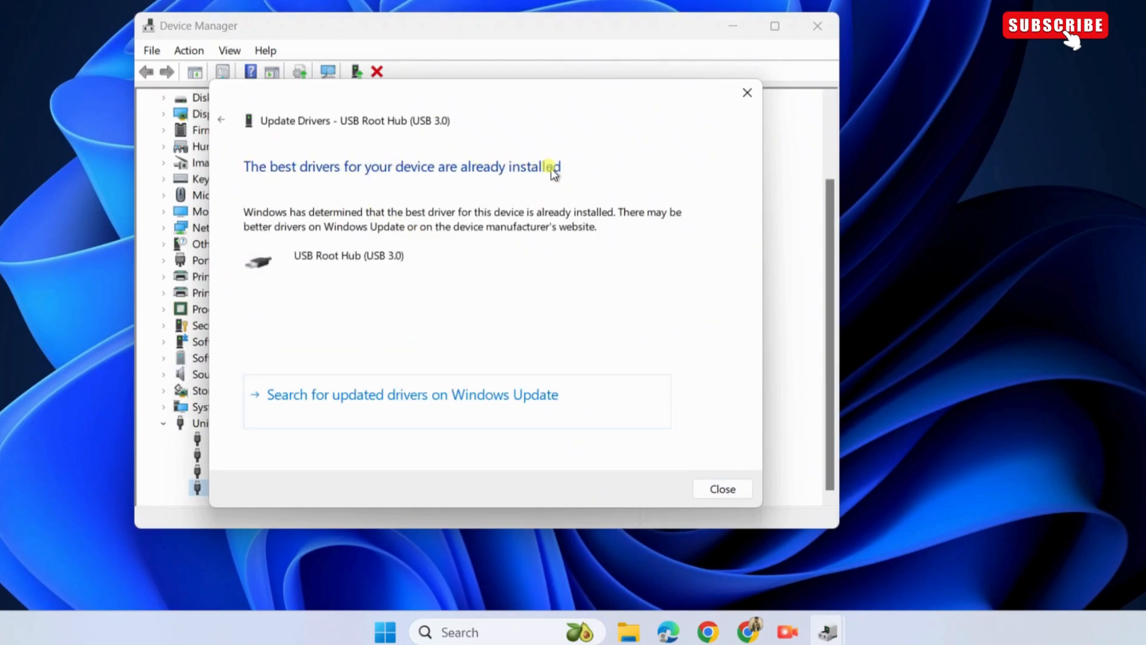
pyautogui.moveTo(431, 175)
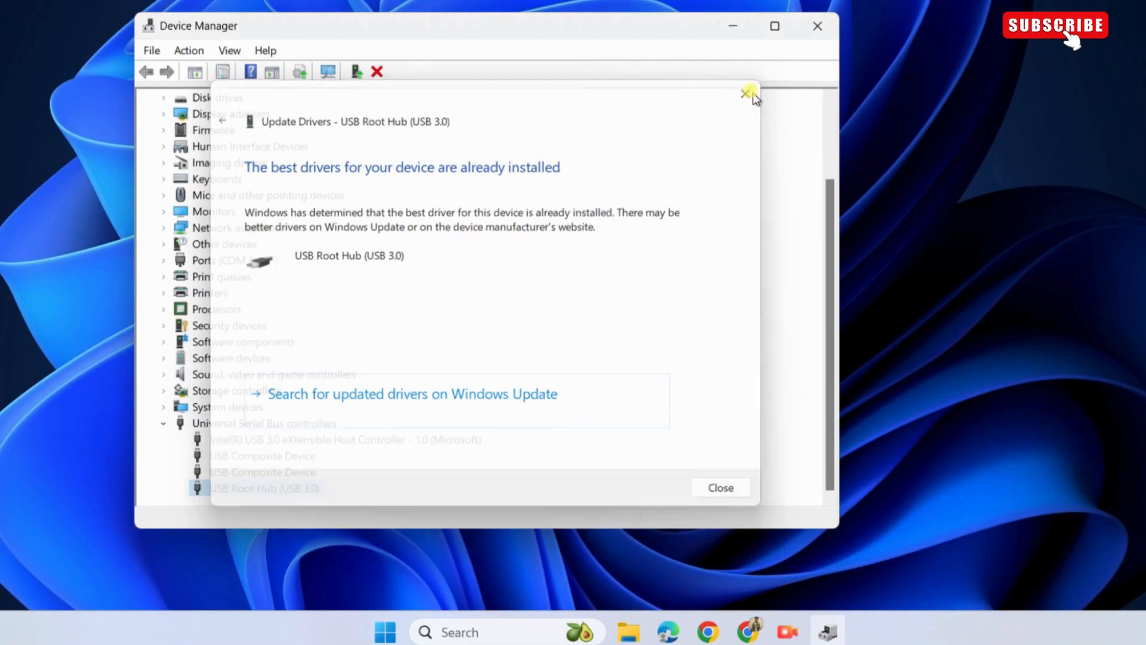
pyautogui.click(720, 487)
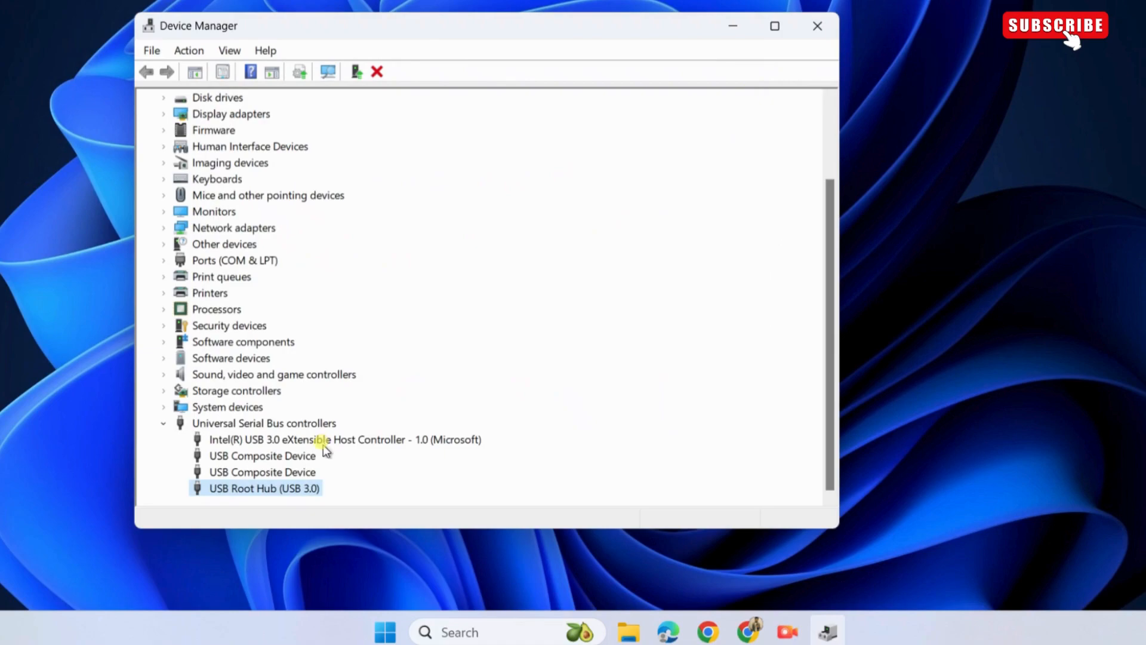
# Step: Search automatically for a newer USB Composite Device driver; best driver already installed
pyautogui.click(261, 471)
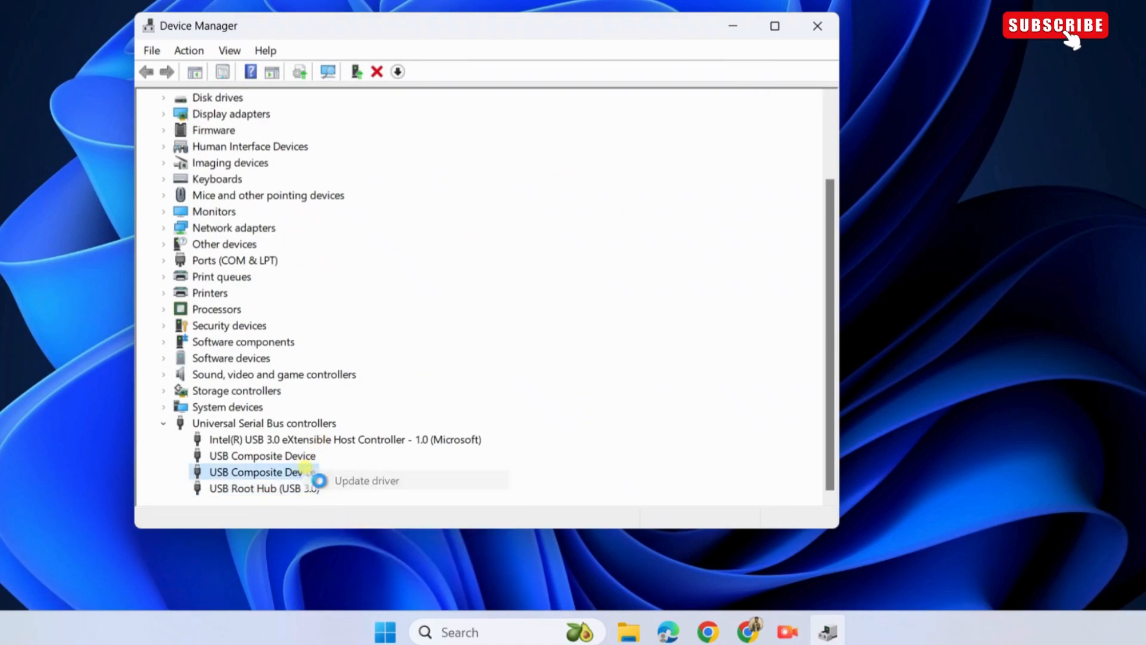
pyautogui.click(366, 480)
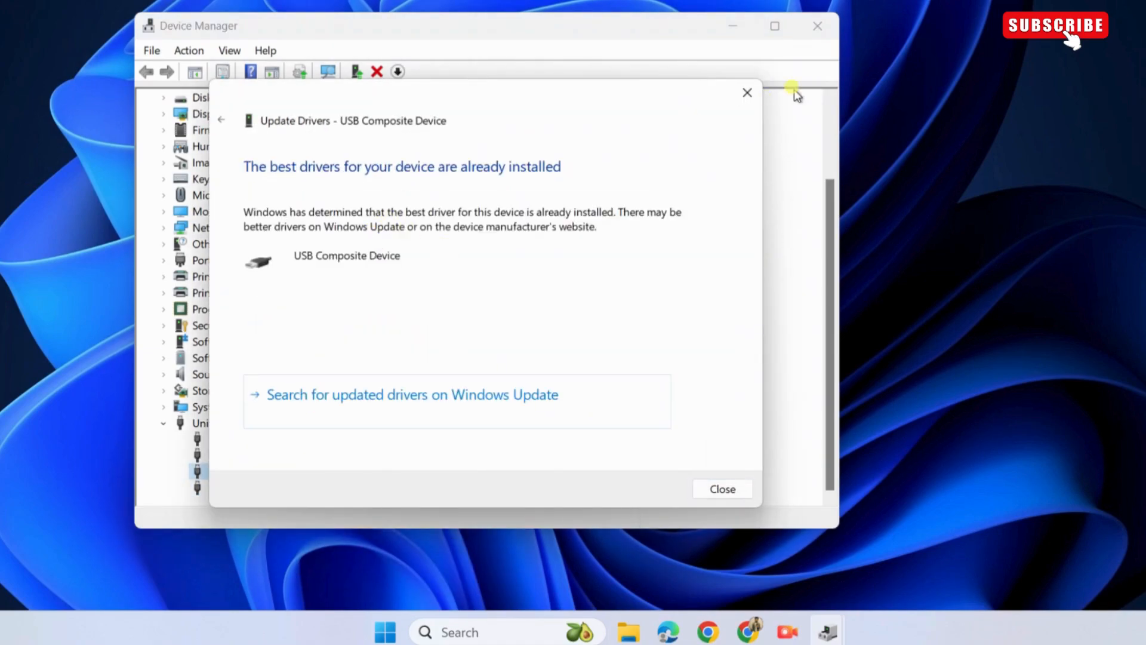
pyautogui.click(720, 489)
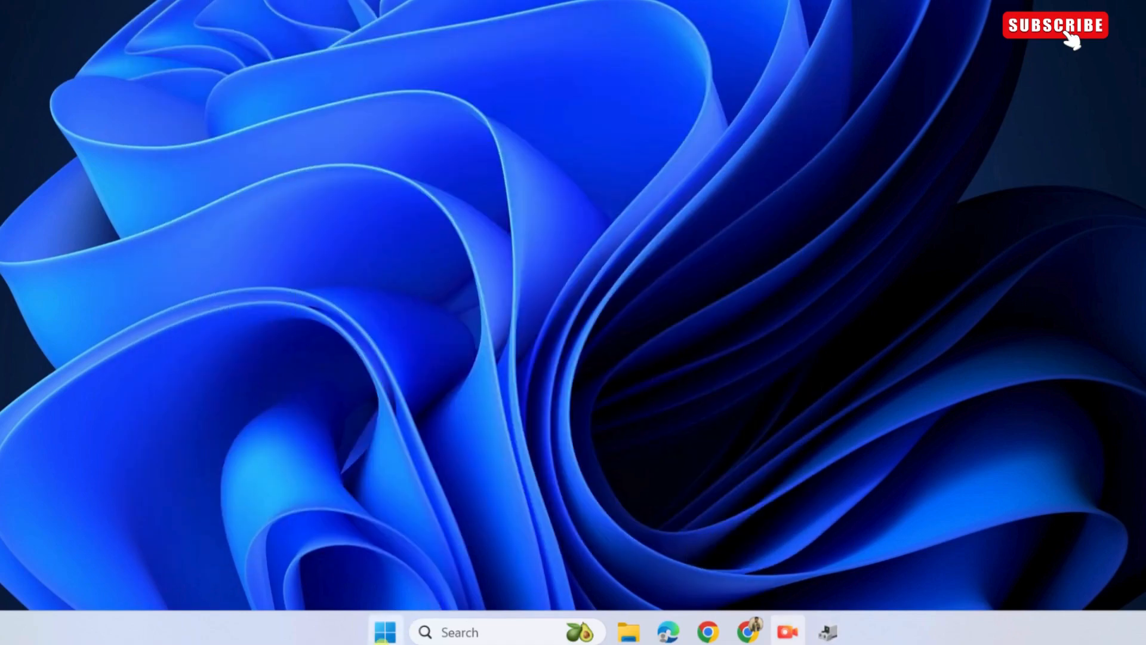
# Step: Launch Control Panel from search and reach Power Options > Change plan settings for High performance
pyautogui.click(831, 569)
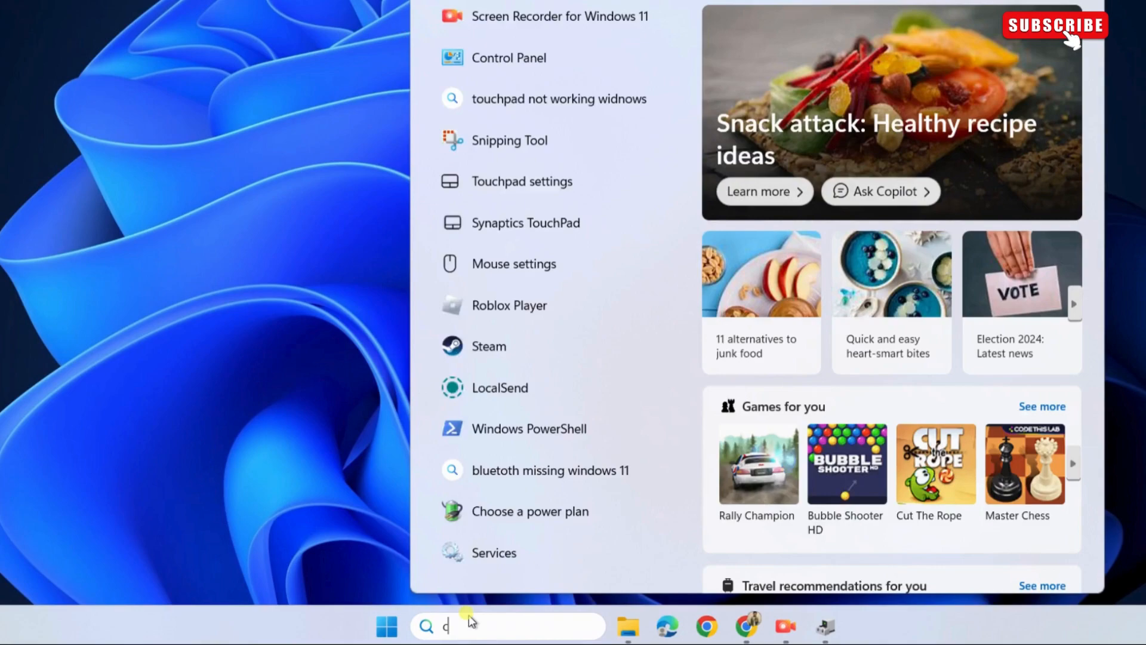
pyautogui.write('ontrol panel')
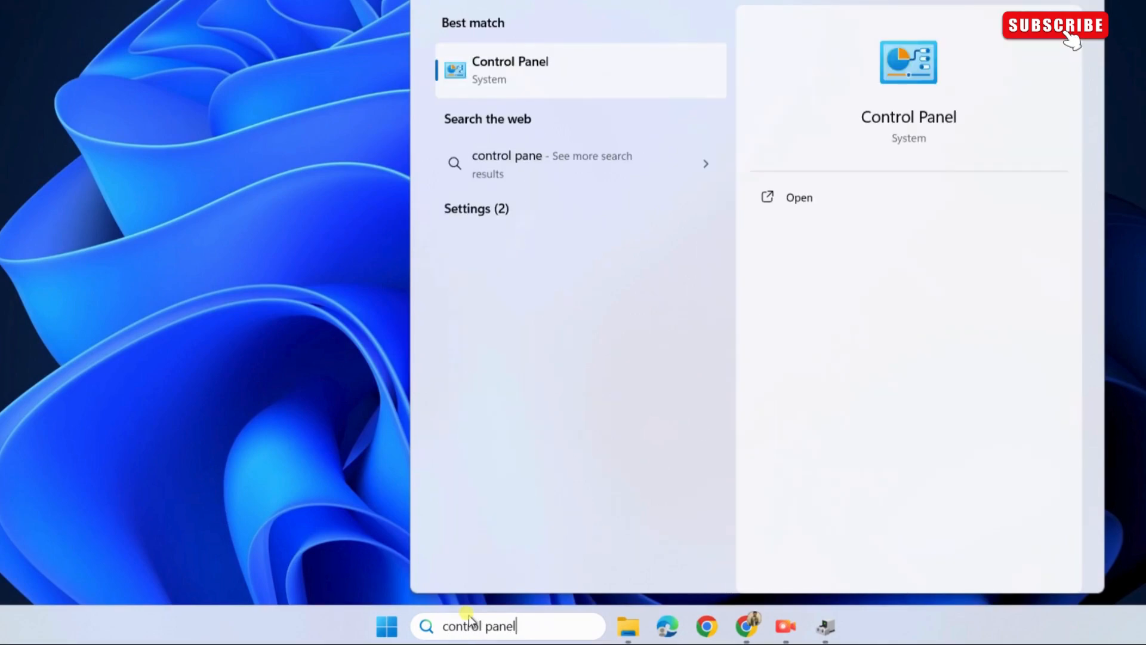
pyautogui.click(798, 197)
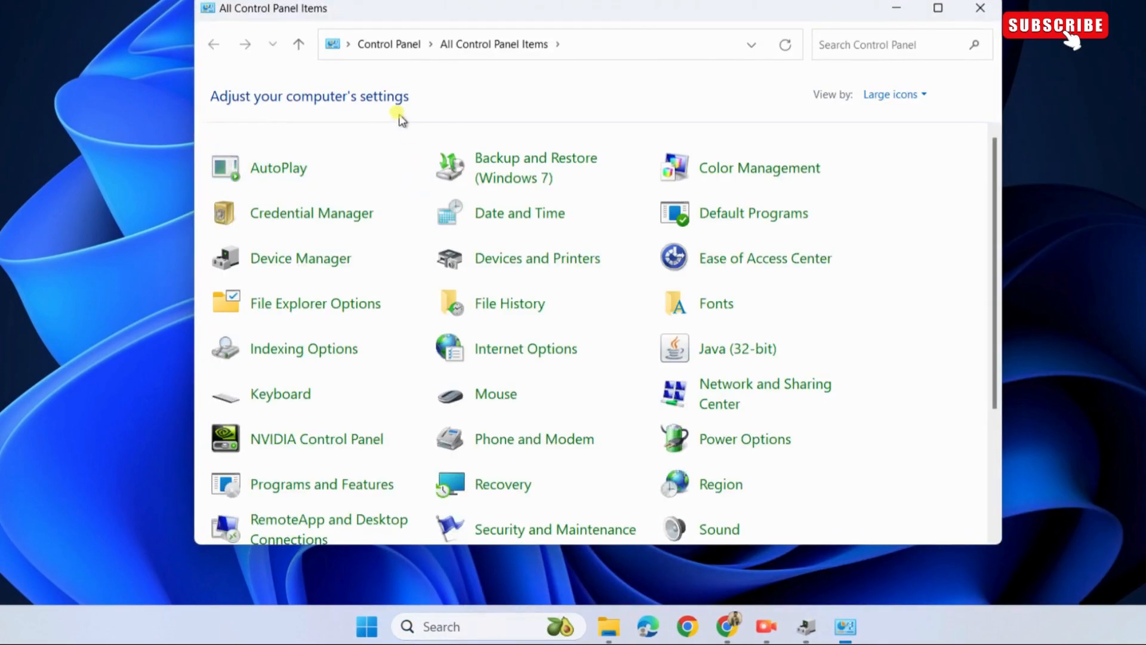
pyautogui.click(745, 438)
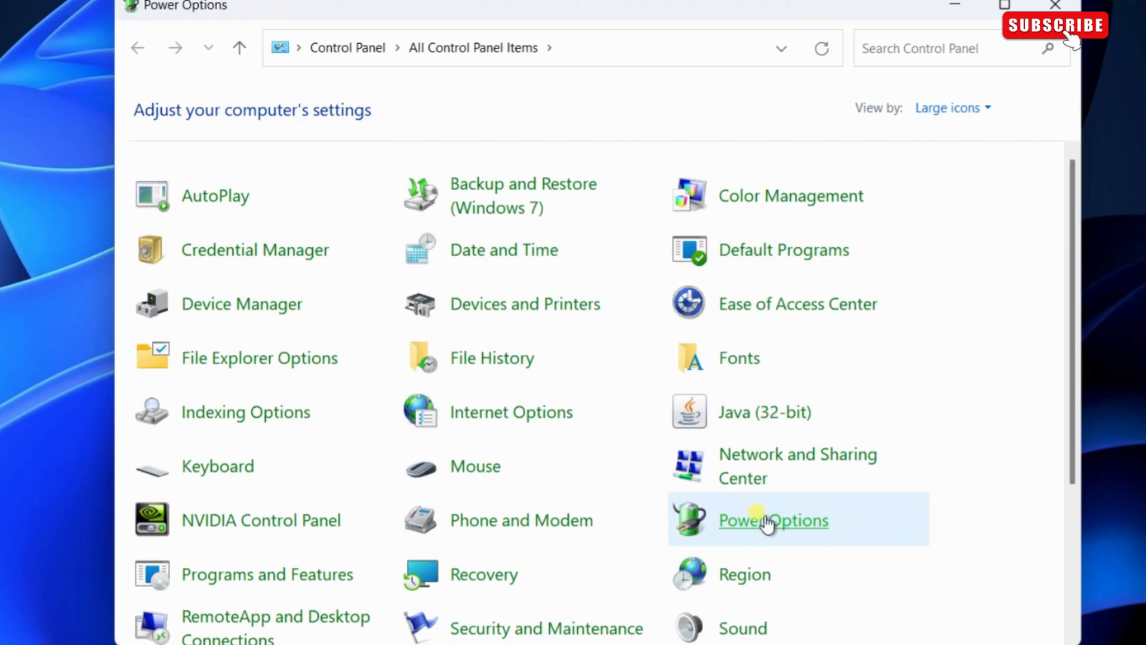
pyautogui.click(773, 519)
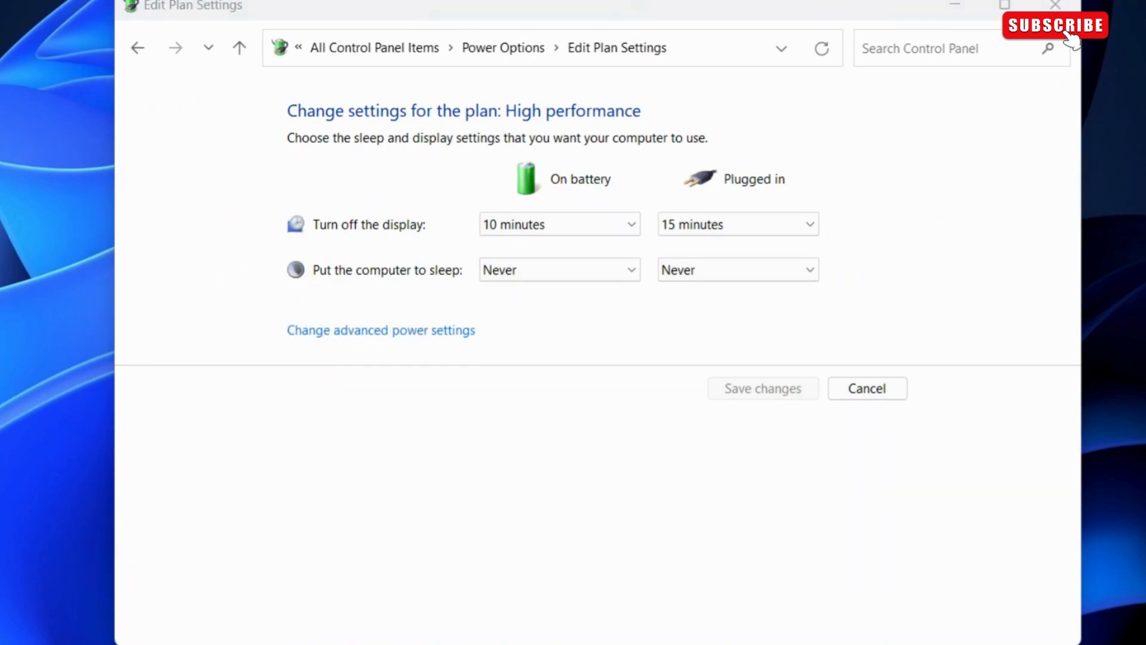
# Step: In Advanced settings set USB selective suspend to Disabled on battery and plugged in, apply and confirm
pyautogui.click(381, 329)
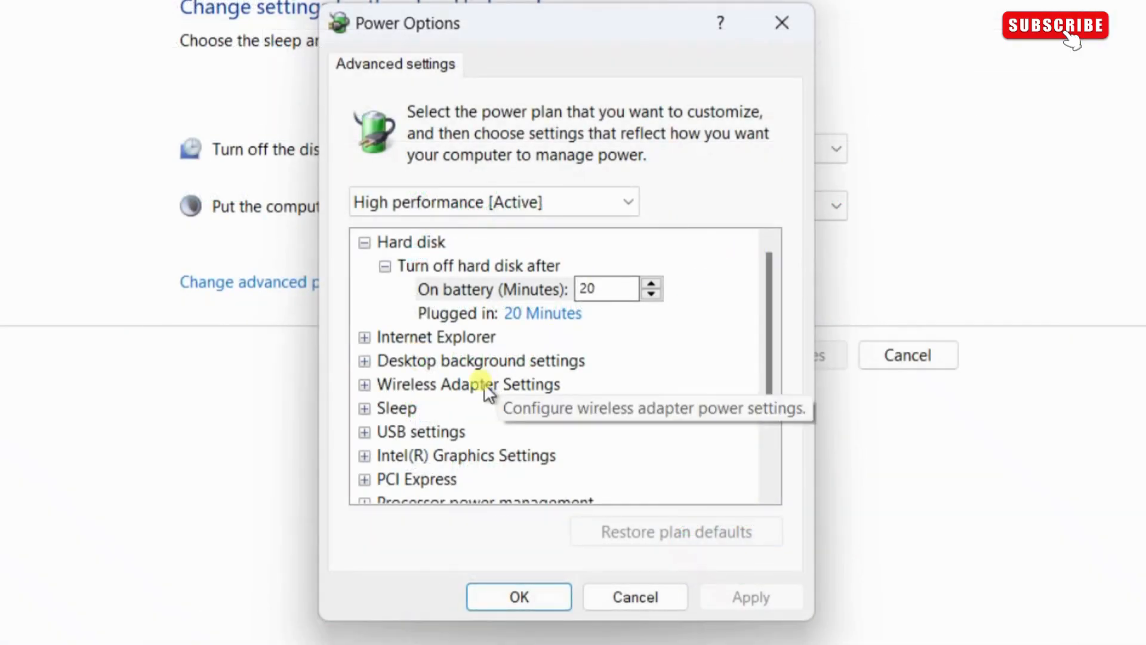
pyautogui.click(365, 431)
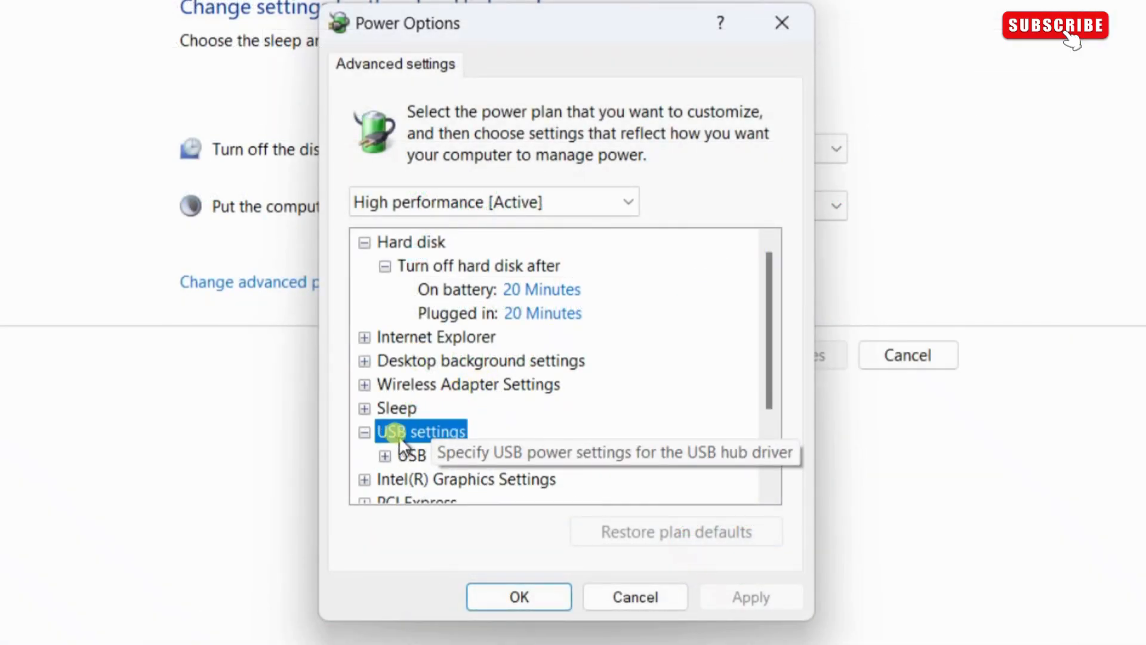
pyautogui.click(385, 454)
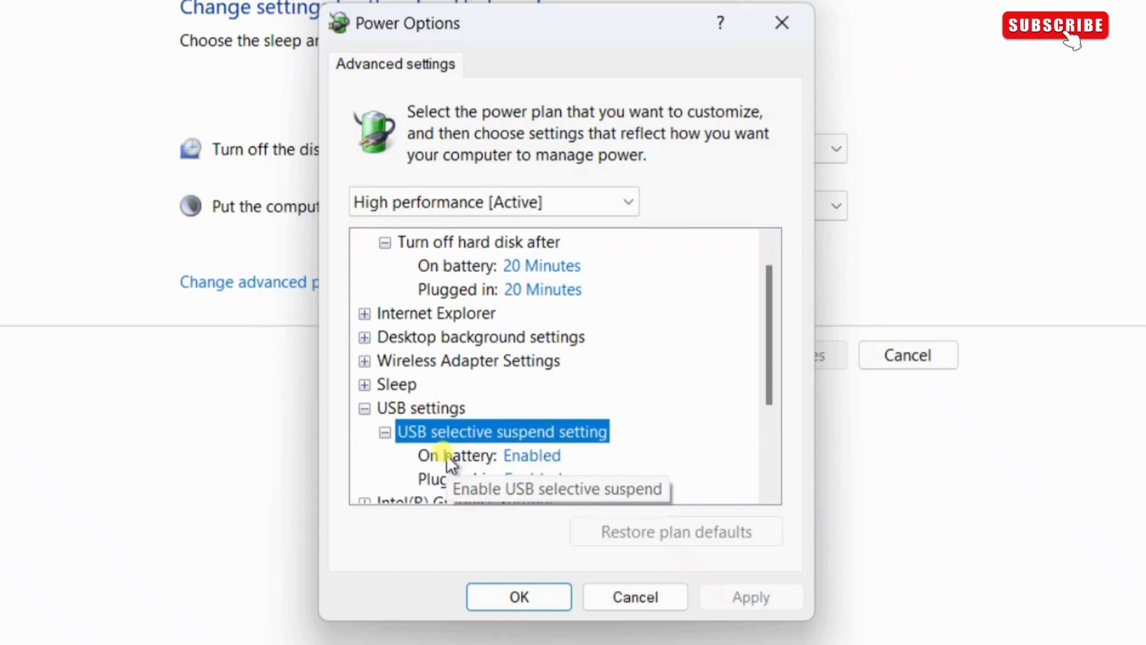
pyautogui.moveTo(531, 454)
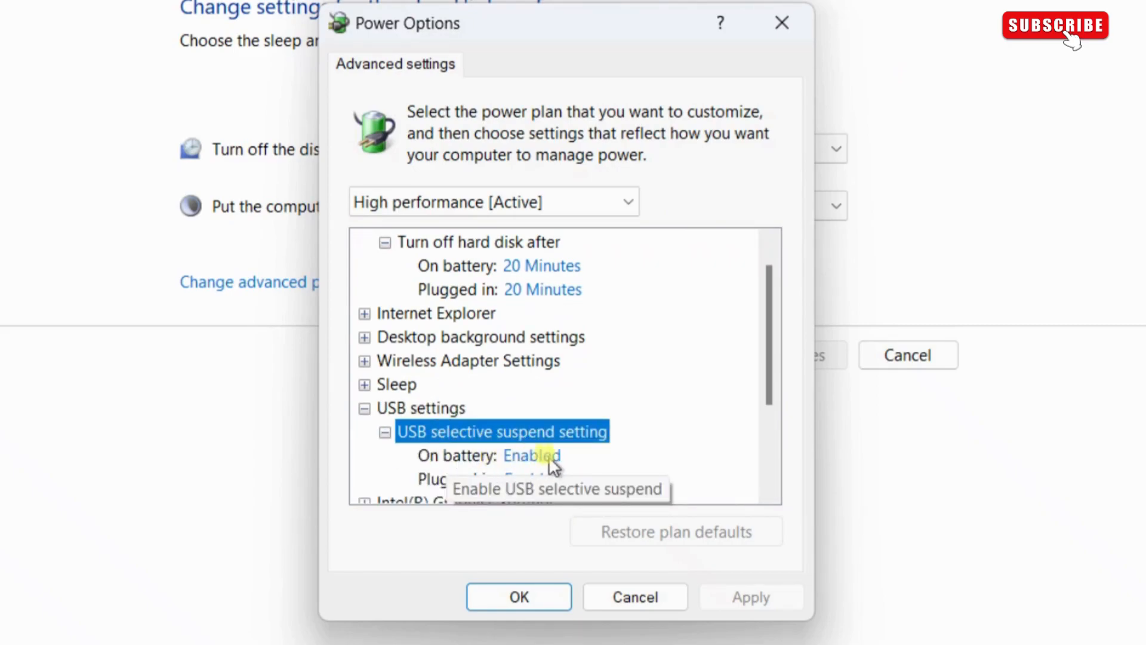
pyautogui.click(545, 455)
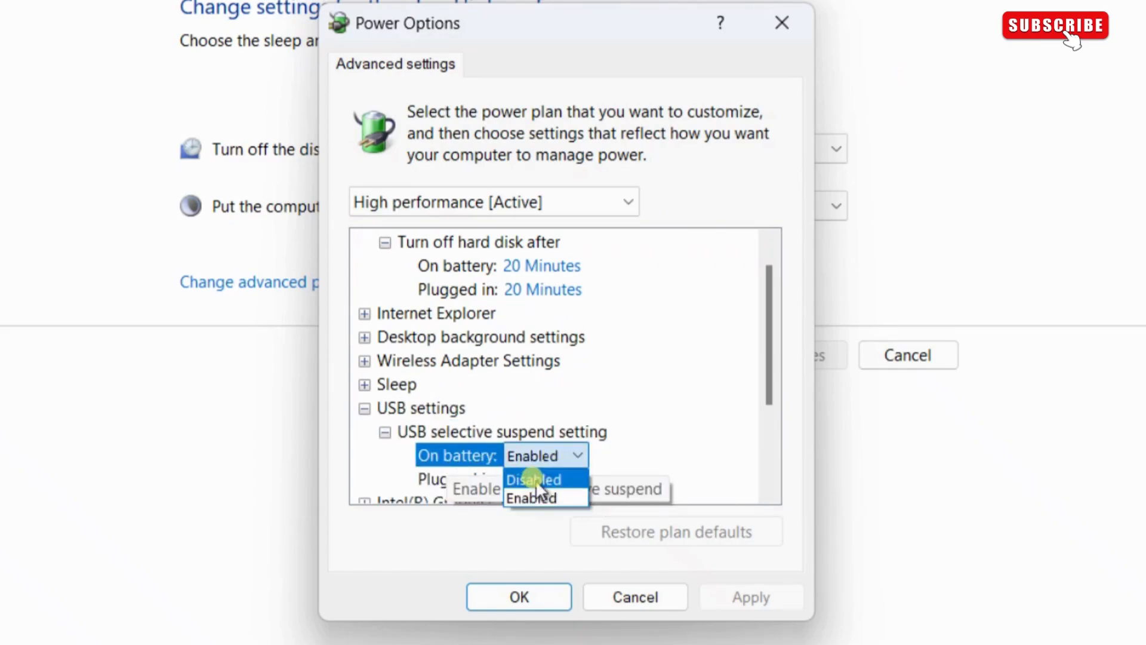
pyautogui.click(533, 478)
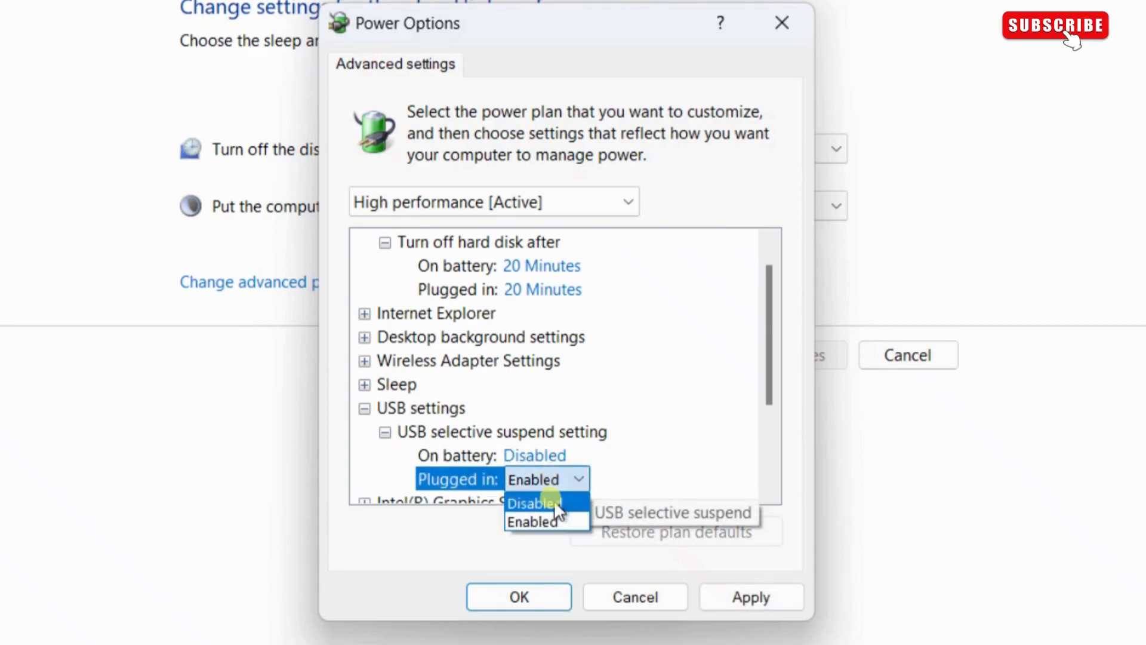
pyautogui.click(532, 503)
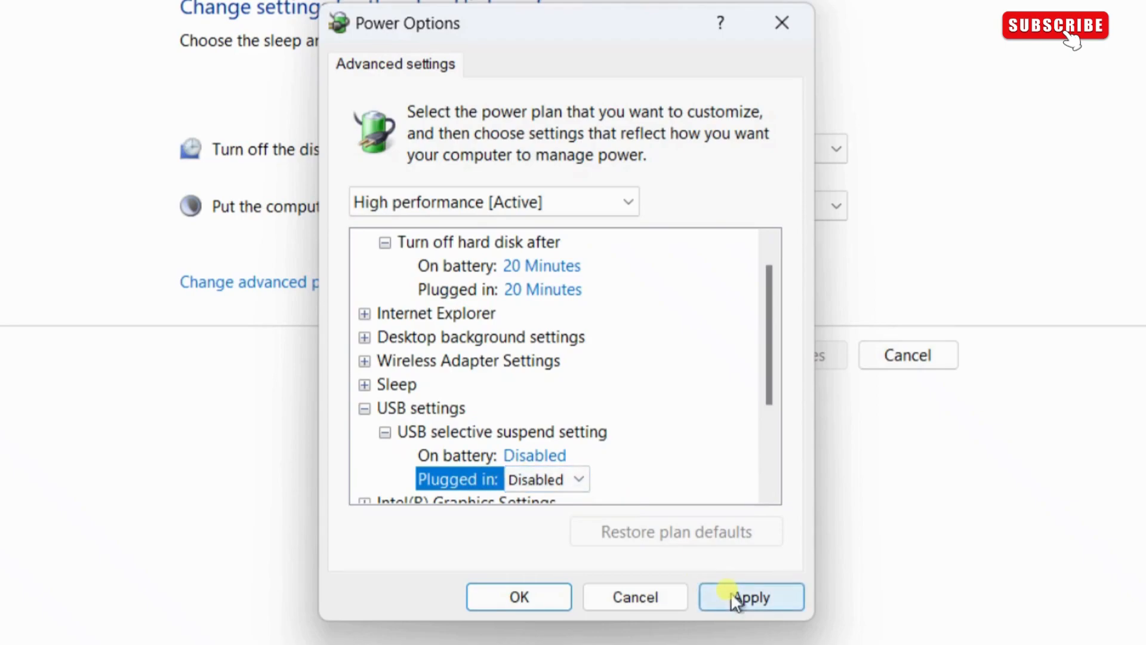
pyautogui.click(750, 597)
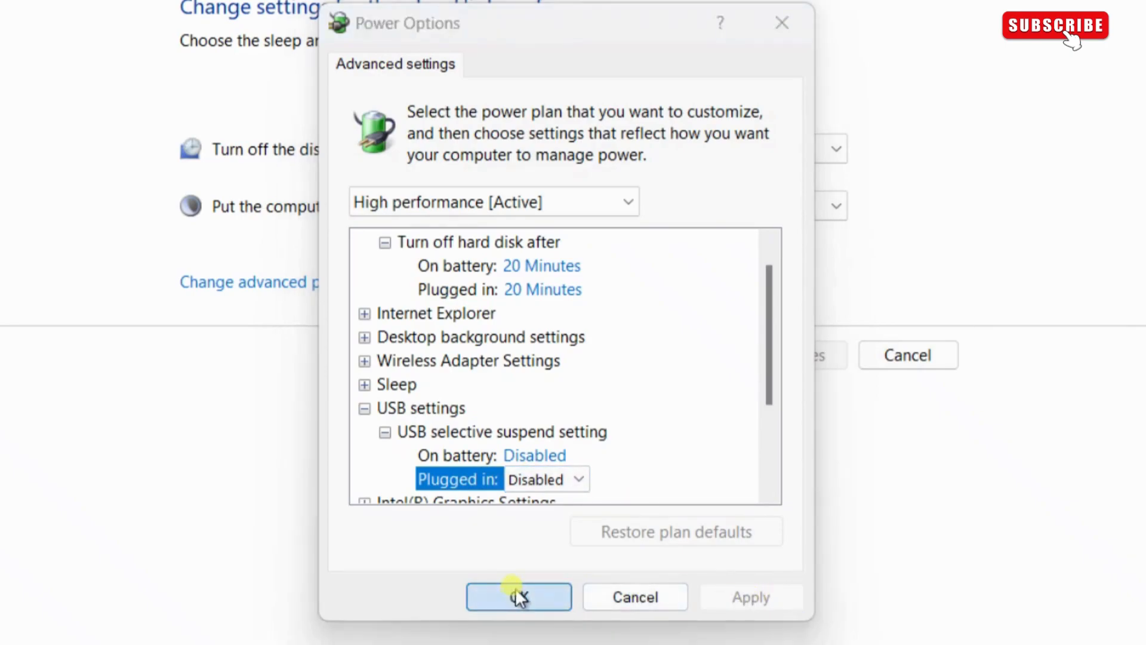
pyautogui.click(518, 597)
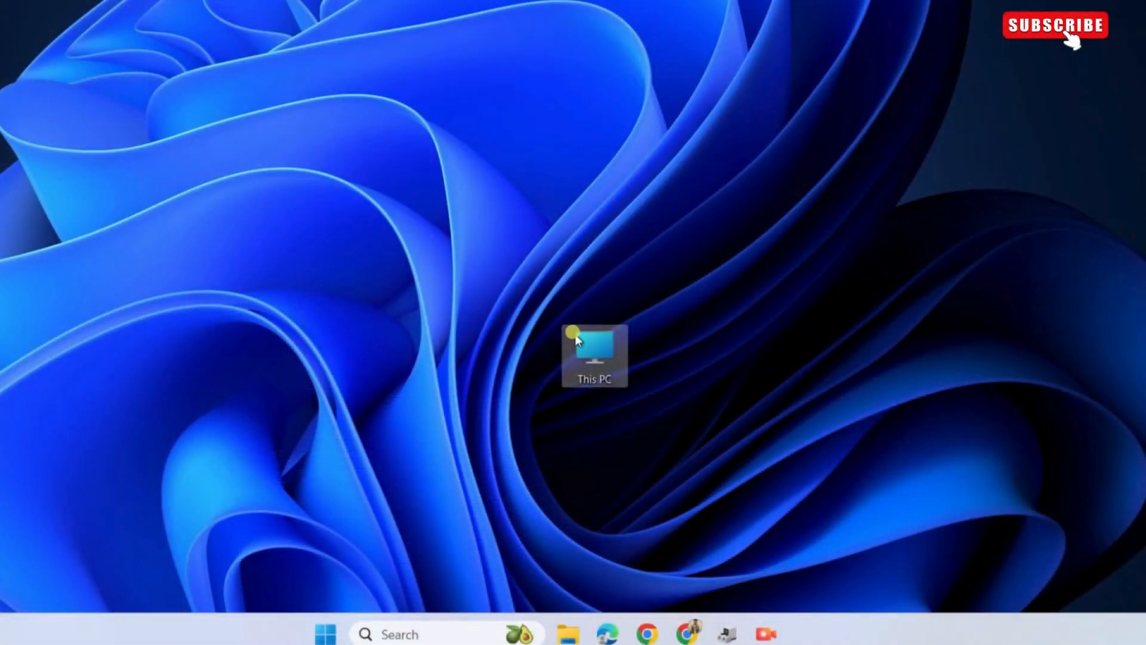
# Step: Browse This PC > Local Disk (C:) > Windows and scroll toward the INF folder
pyautogui.doubleClick(594, 355)
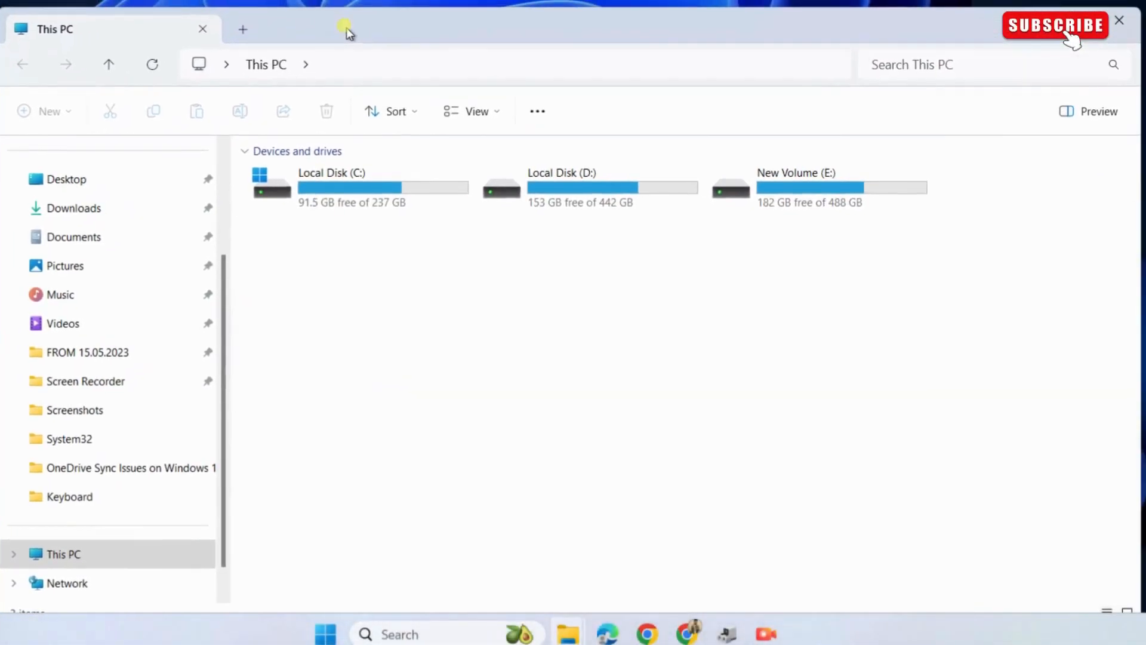
pyautogui.doubleClick(330, 187)
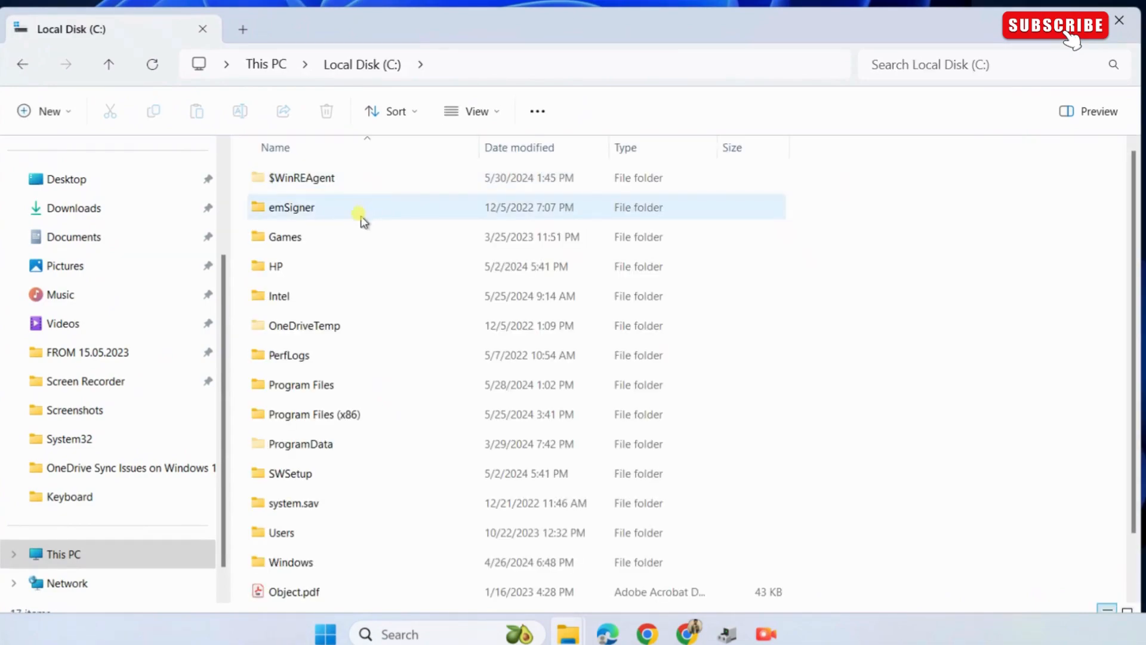
pyautogui.click(292, 561)
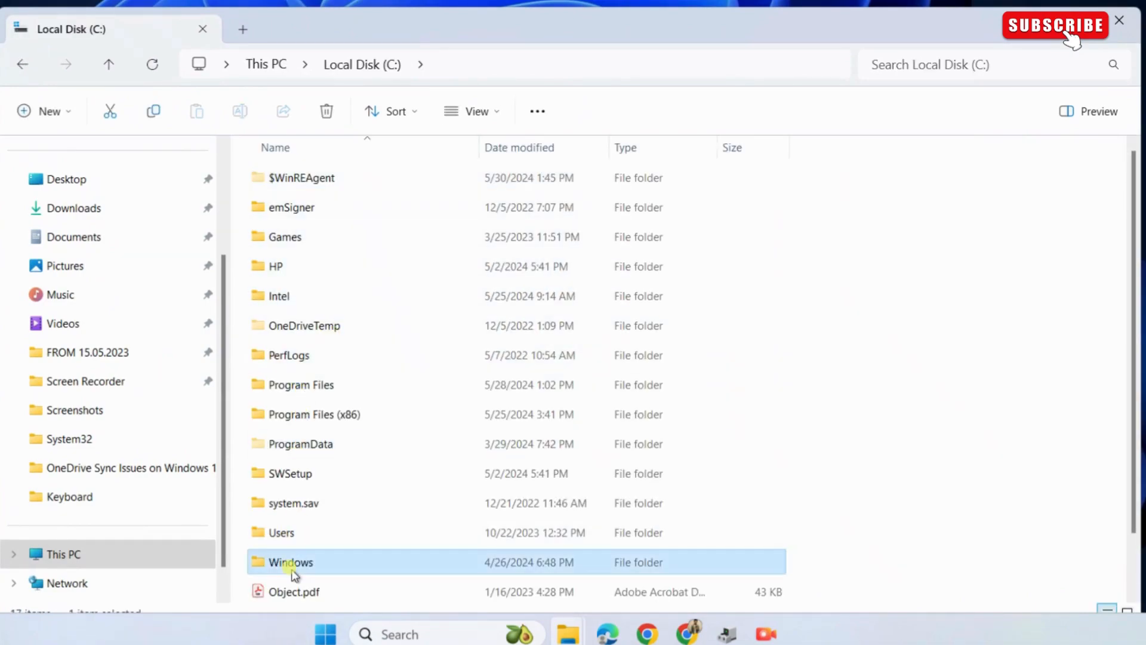
pyautogui.doubleClick(291, 561)
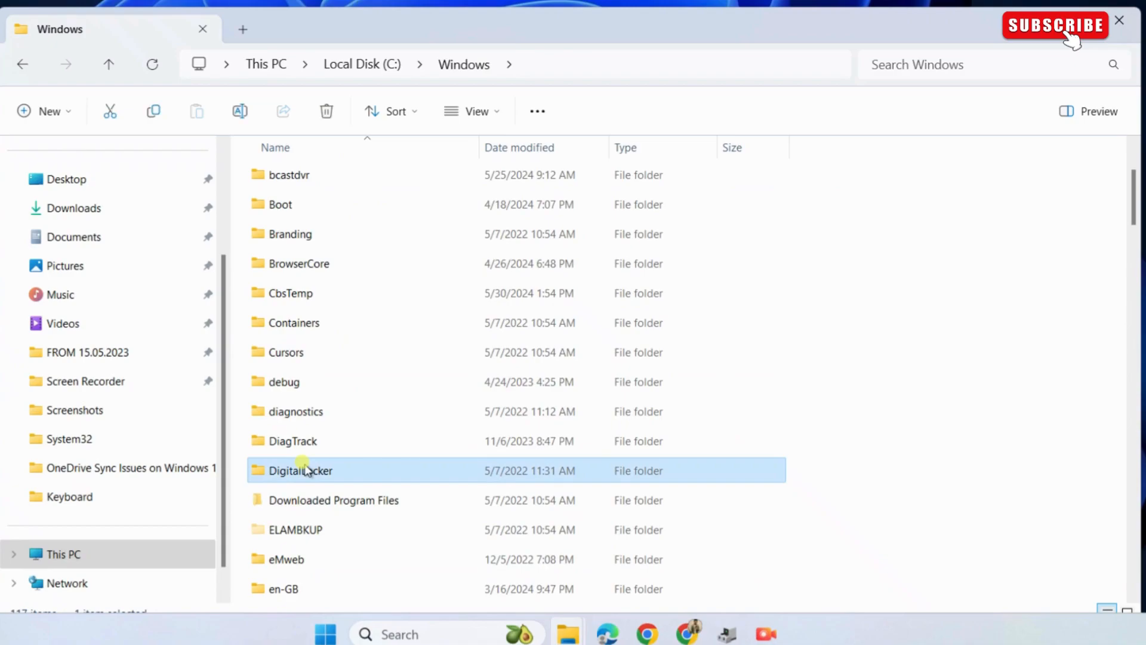
pyautogui.scroll(-3)
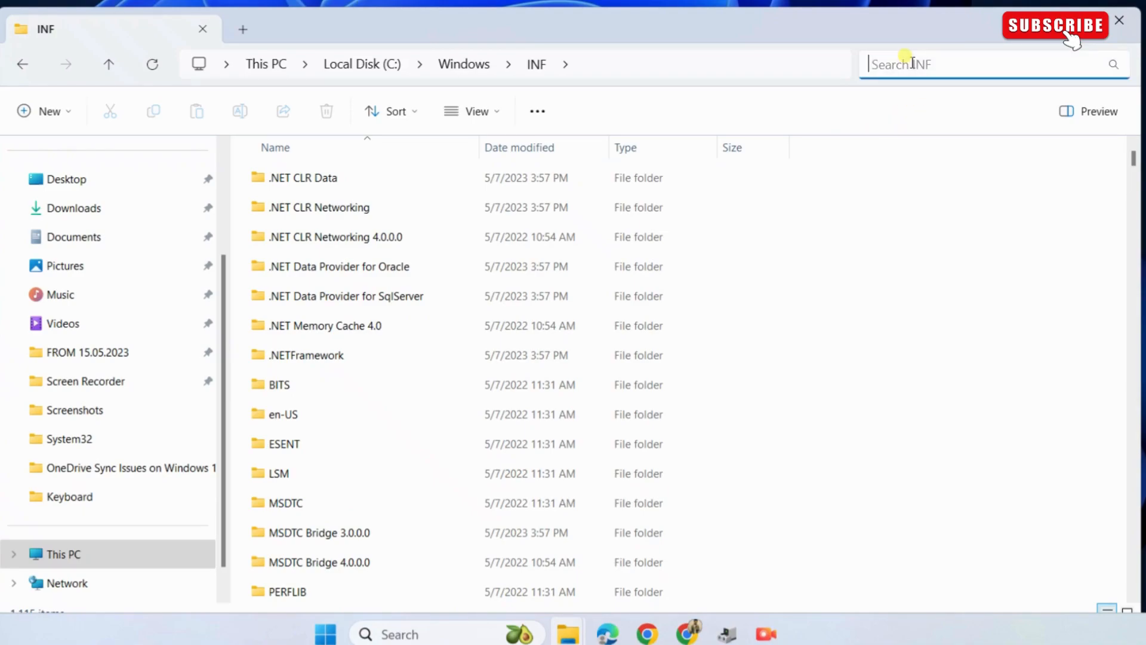
# Step: Search 'wpd', install wpdmtp.inf via right-click Install, dismiss the success message and close File Explorer
pyautogui.write('wpdmt')
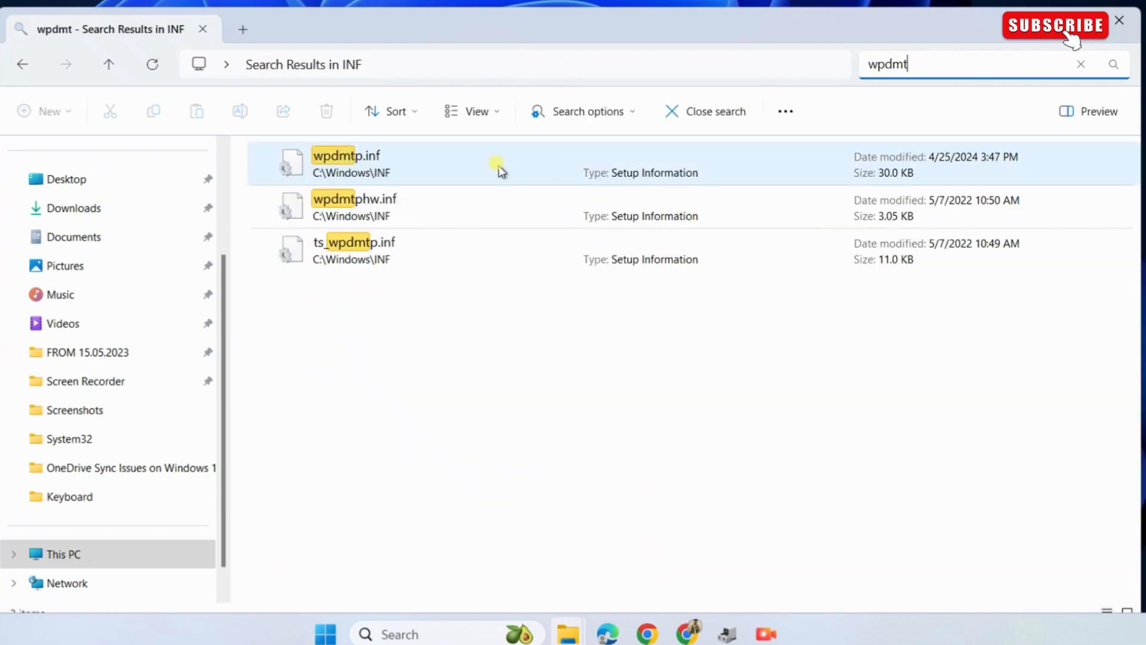
pyautogui.click(347, 164)
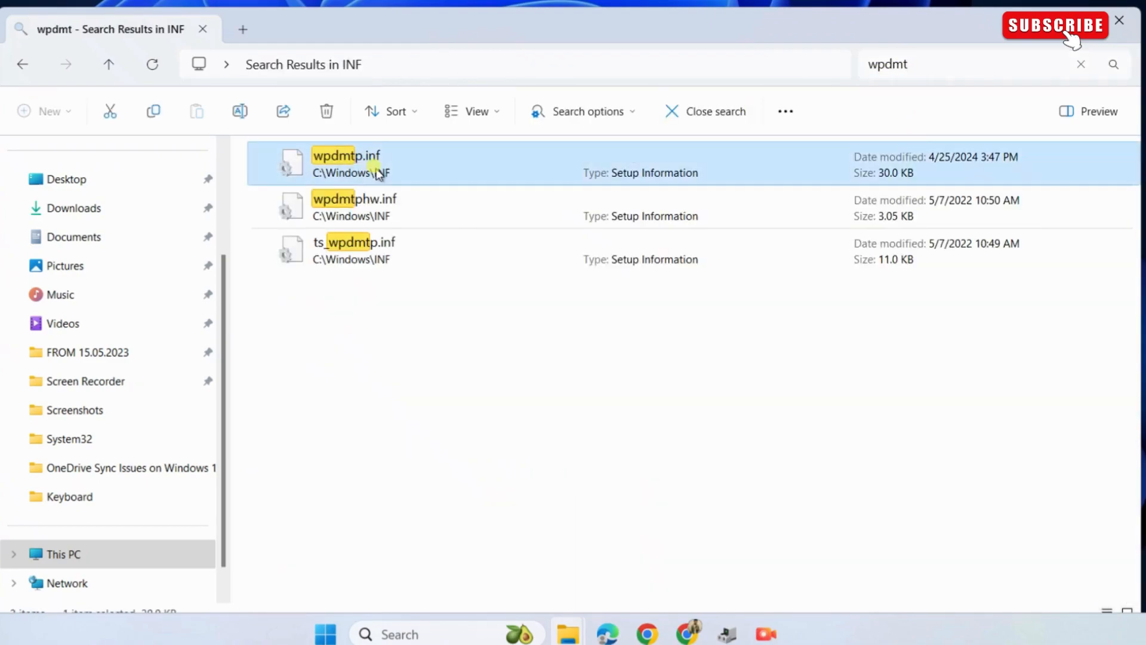
pyautogui.rightClick(348, 163)
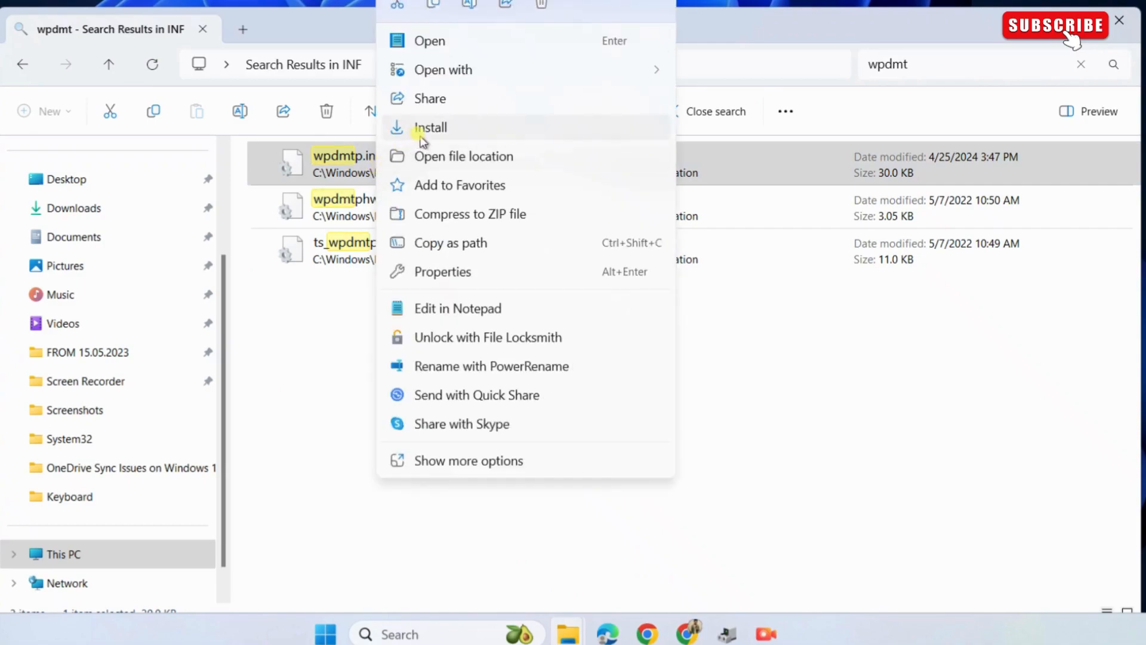
pyautogui.click(430, 128)
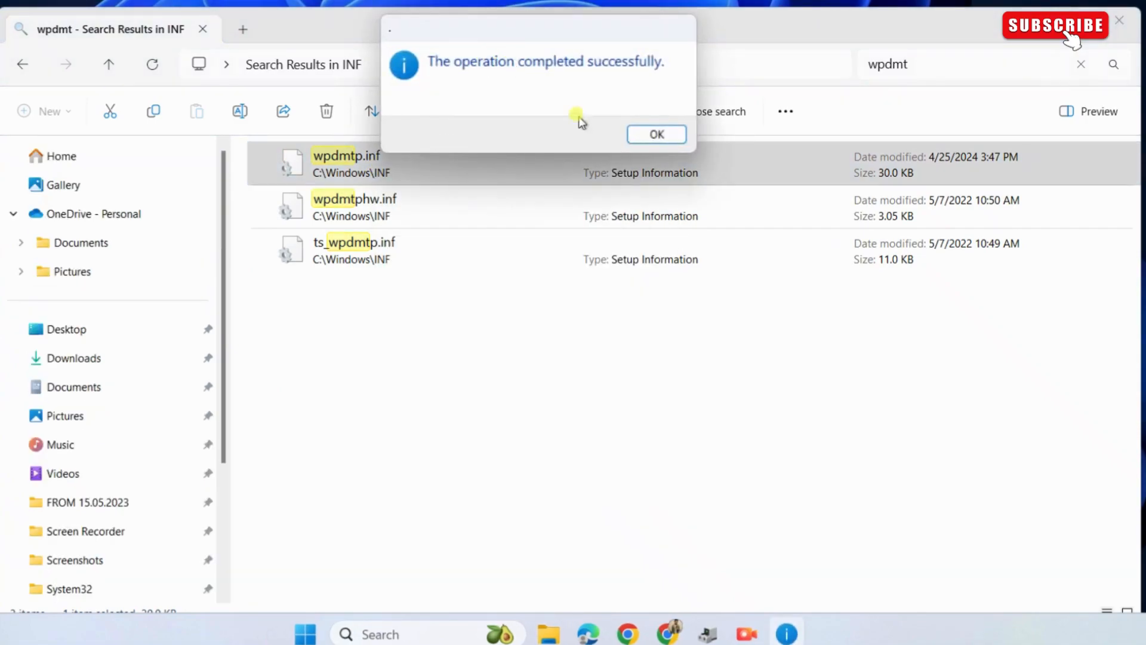
pyautogui.click(655, 134)
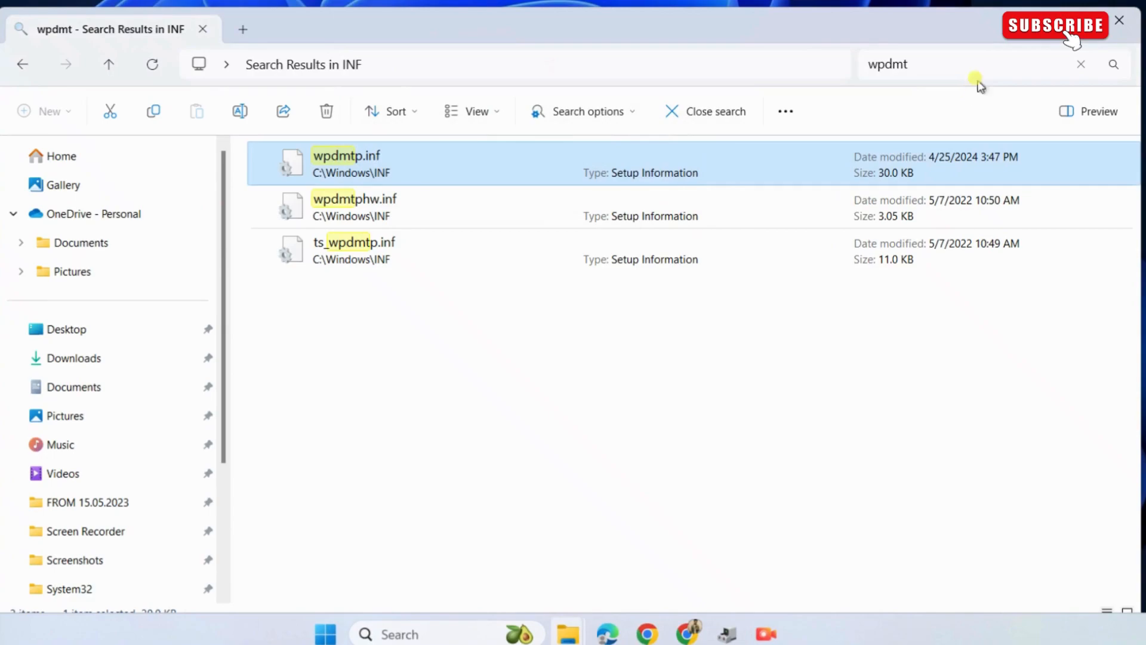
pyautogui.click(1119, 20)
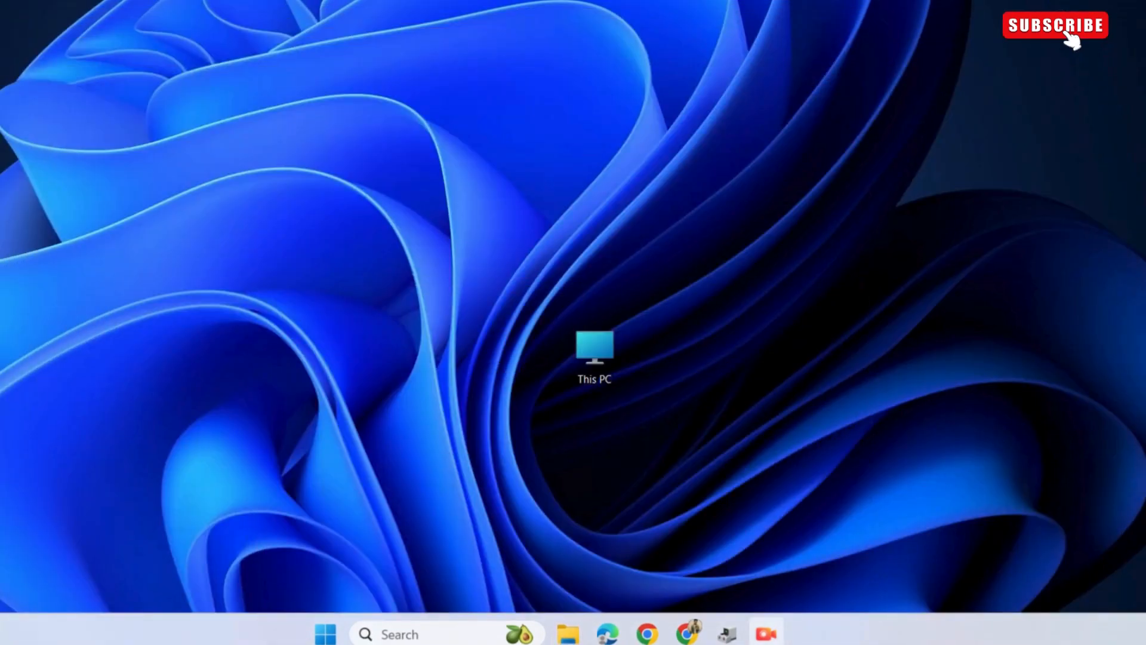